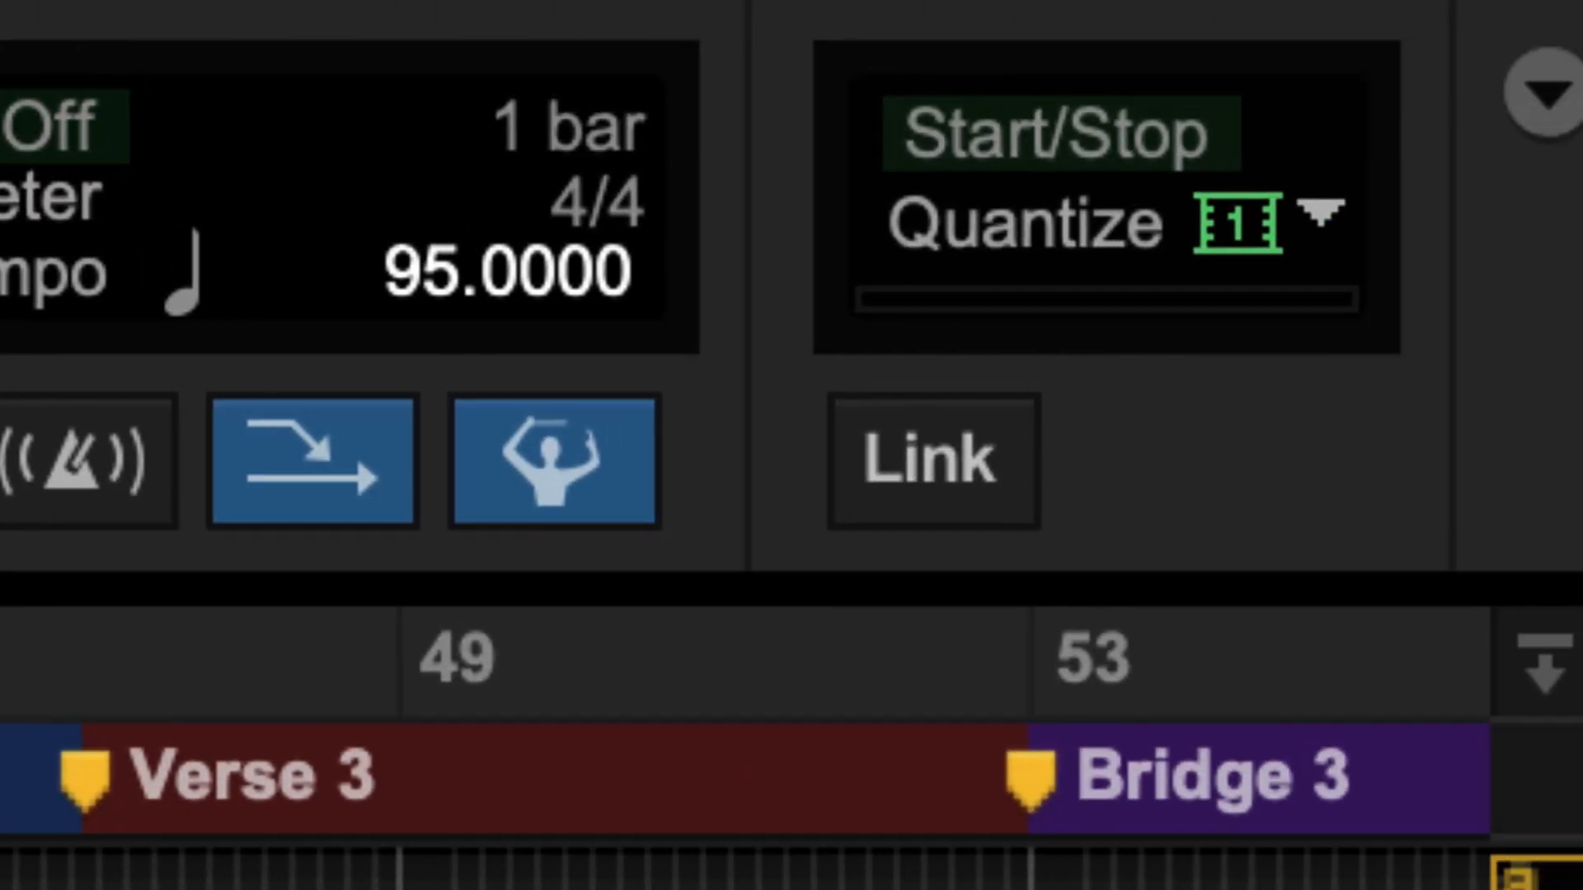
# Step: Choose TrackPunch from the Record button's record-mode menu
pyautogui.click(437, 71)
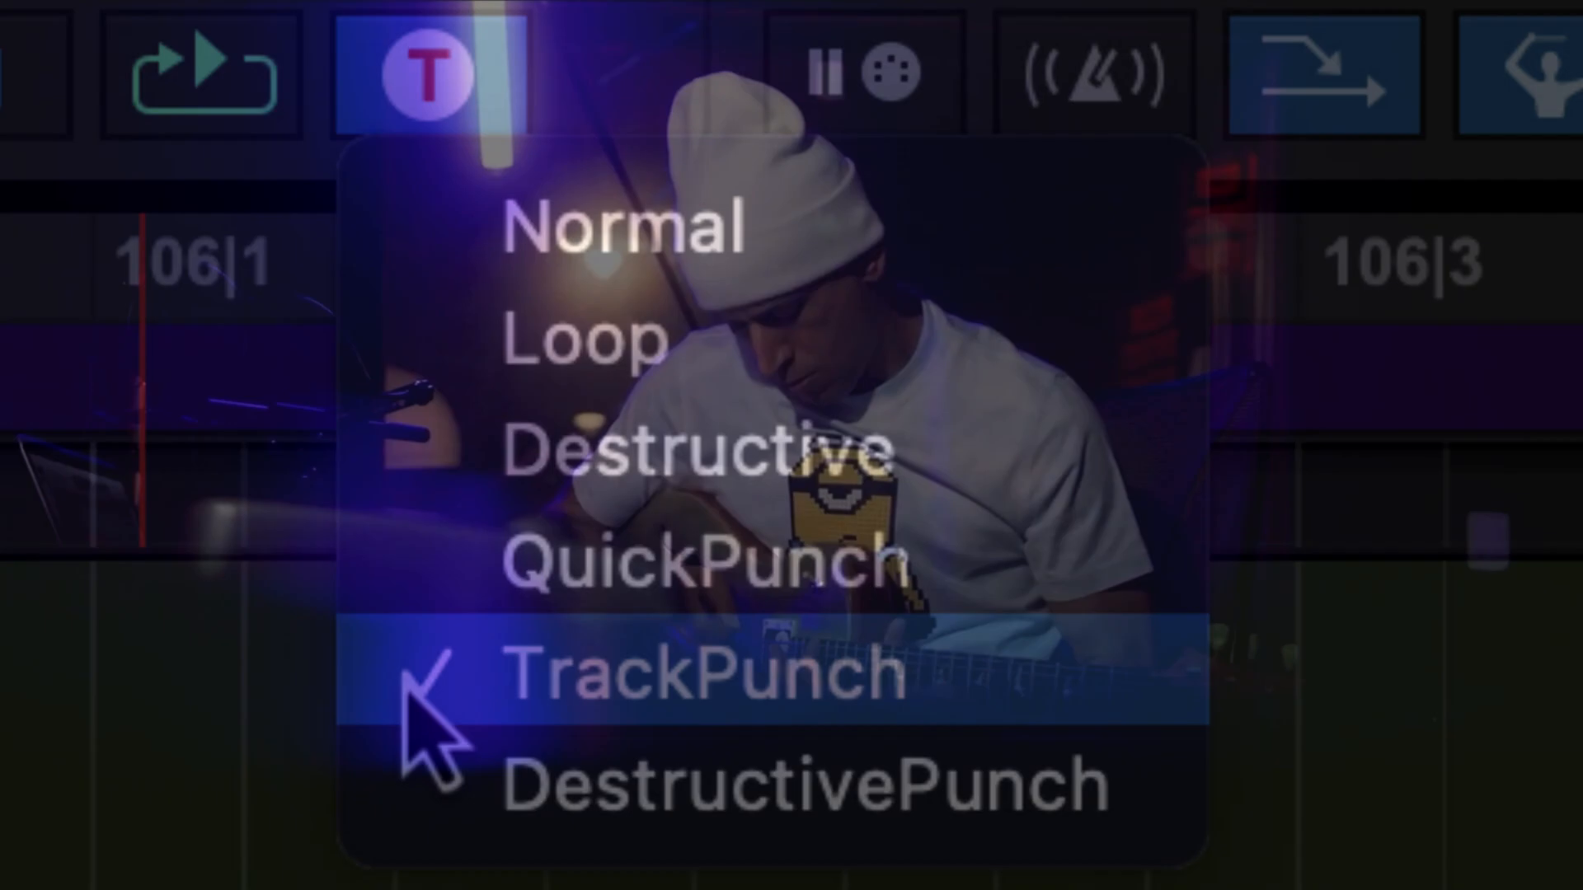
# Step: Select Loop as the record mode from the Record button menu
pyautogui.click(703, 673)
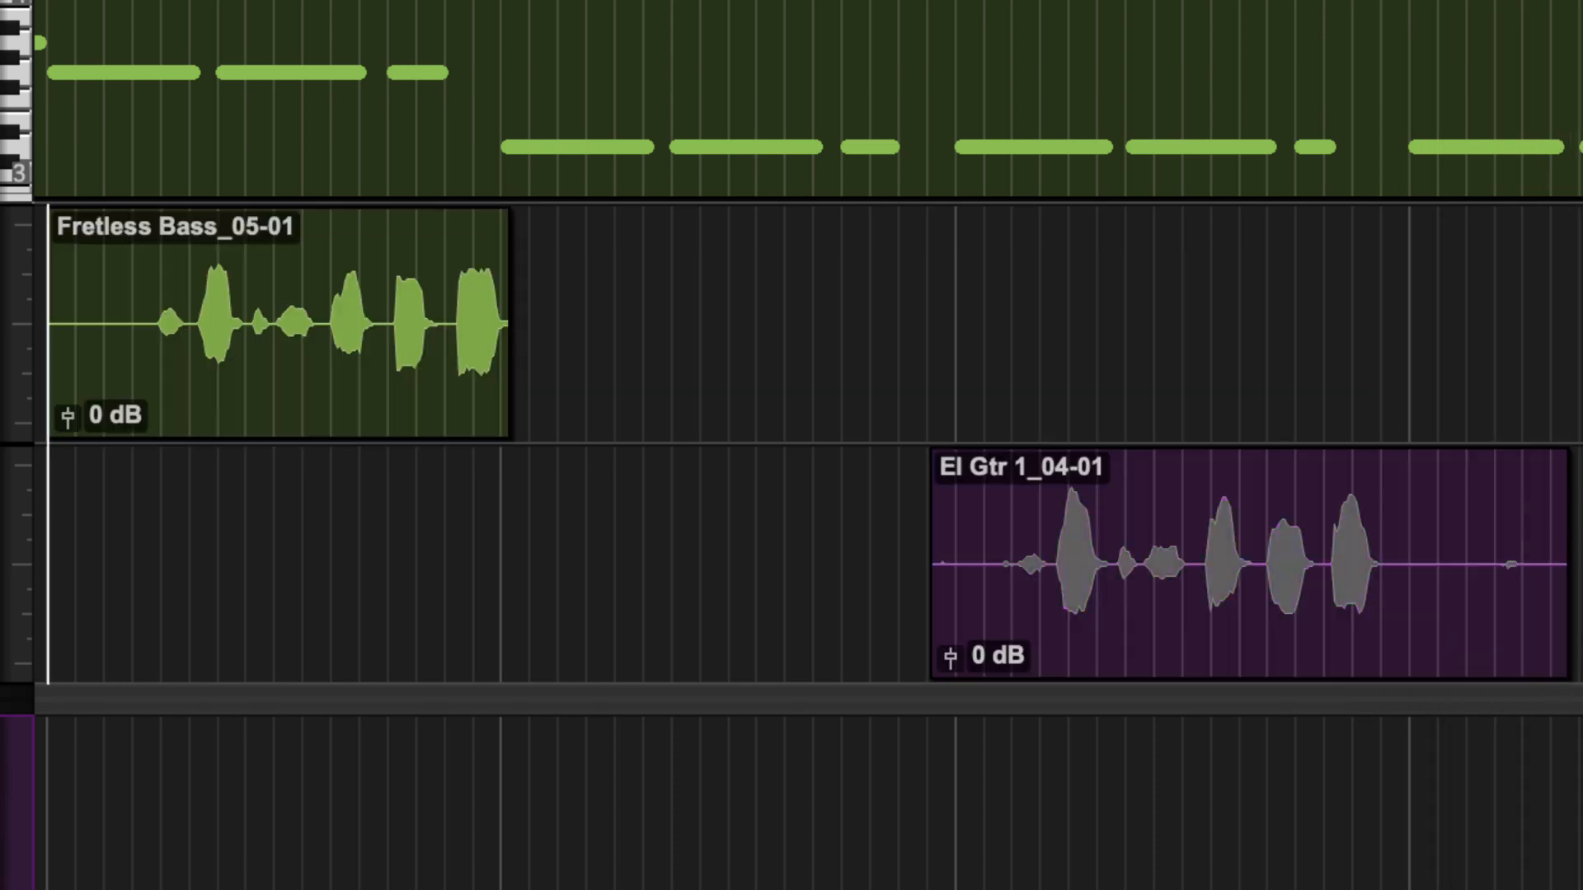
pyautogui.click(558, 325)
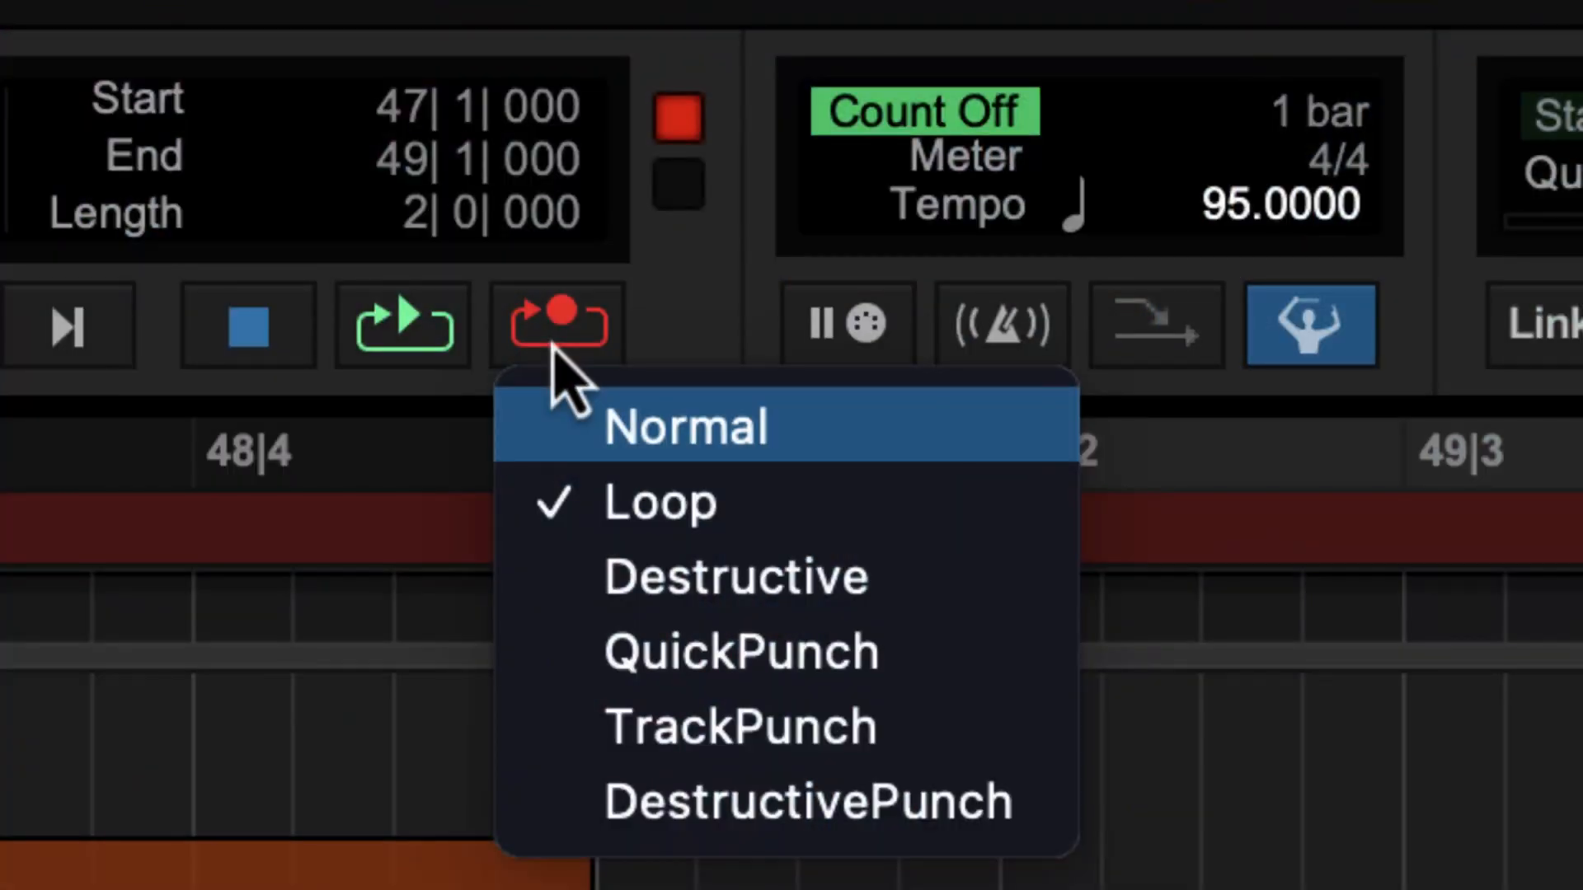